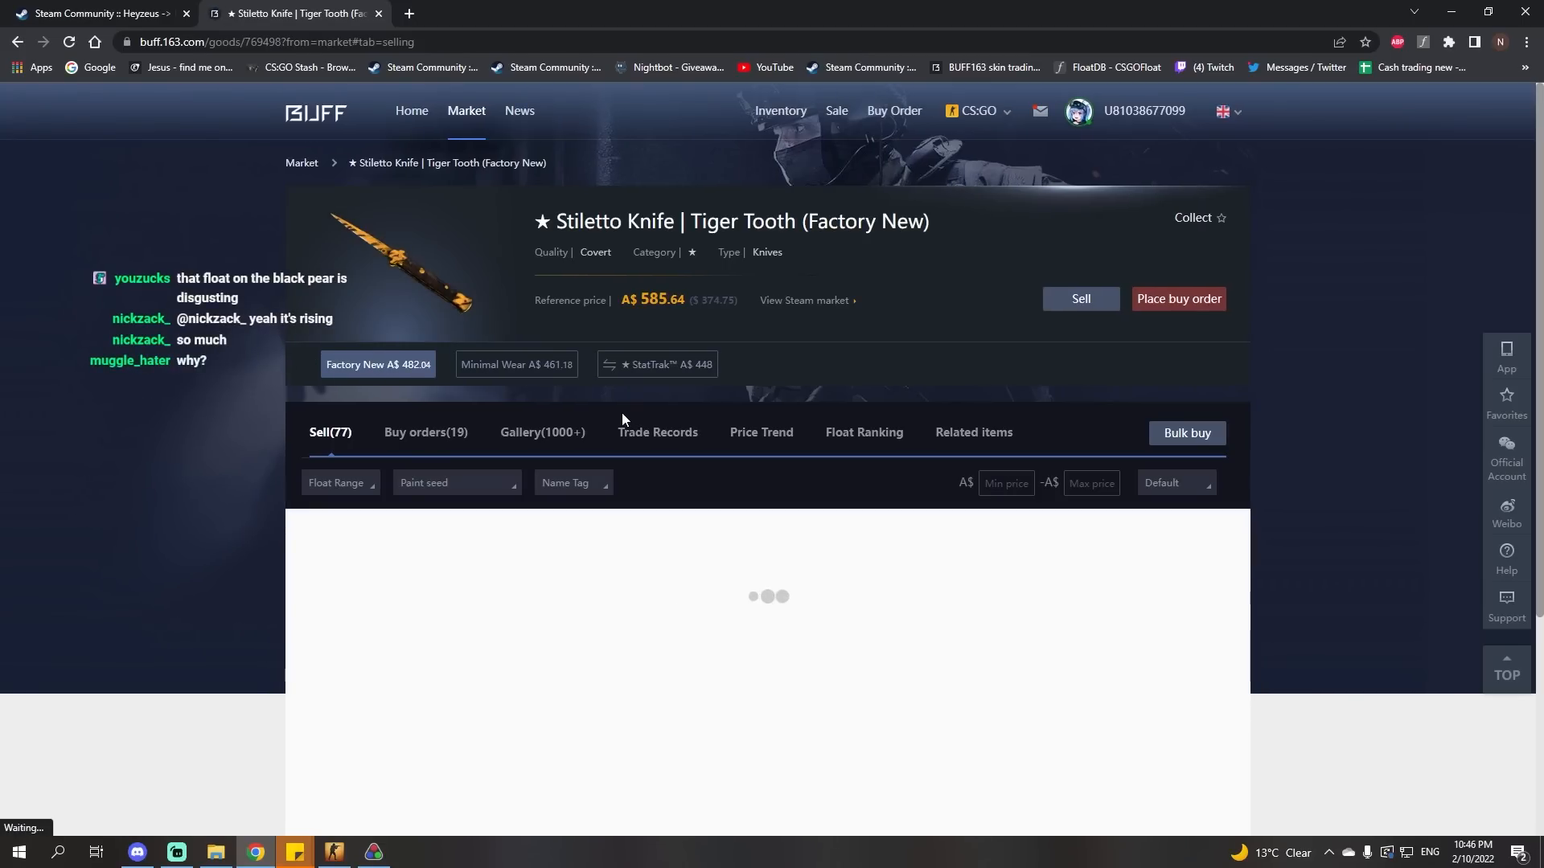
Open the BUFF163 price trend chart for Stiletto Knife | Tiger Tooth (Factory New)
{"action": "left_click", "coordinate": [761, 432]}
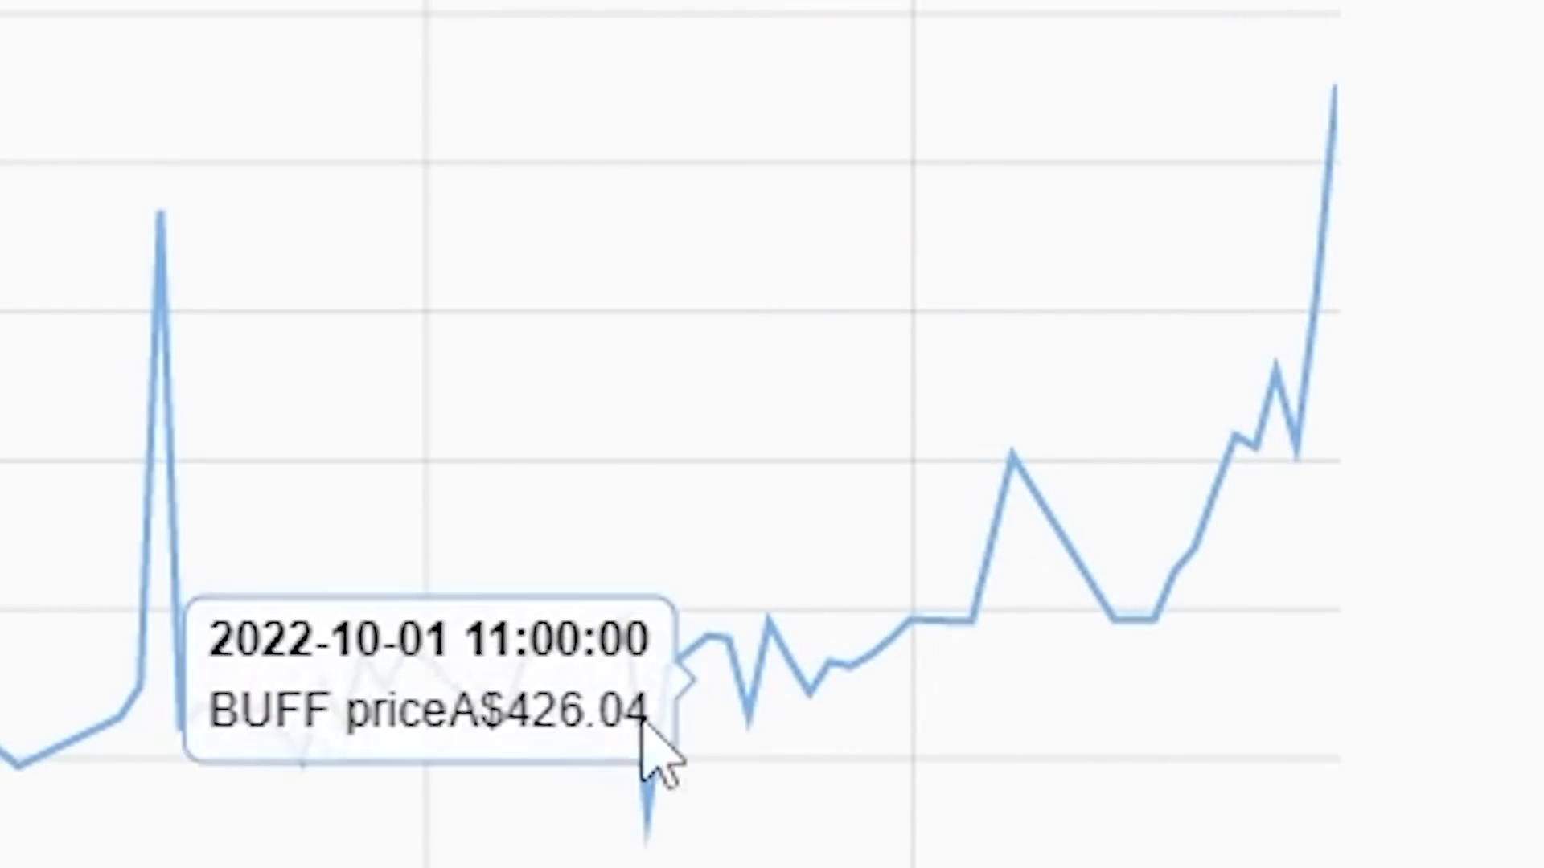
{"action": "mouse_move", "coordinate": [1157, 559]}
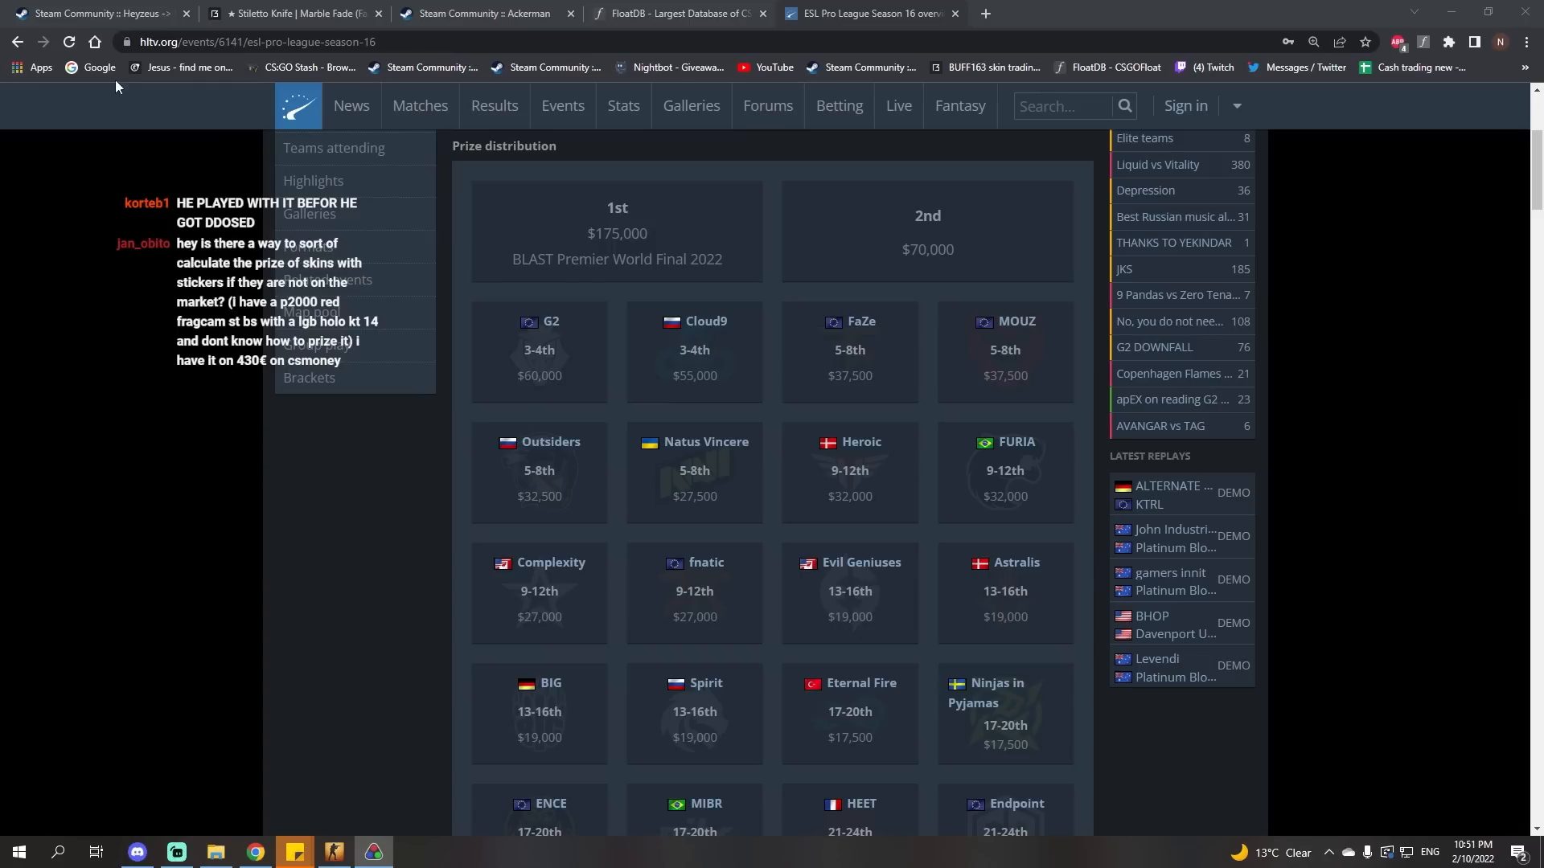
Check the FloatDB tab, return to ESL Pro League Season 16, and open G2 vs Natus Vincere
{"action": "left_click", "coordinate": [677, 14]}
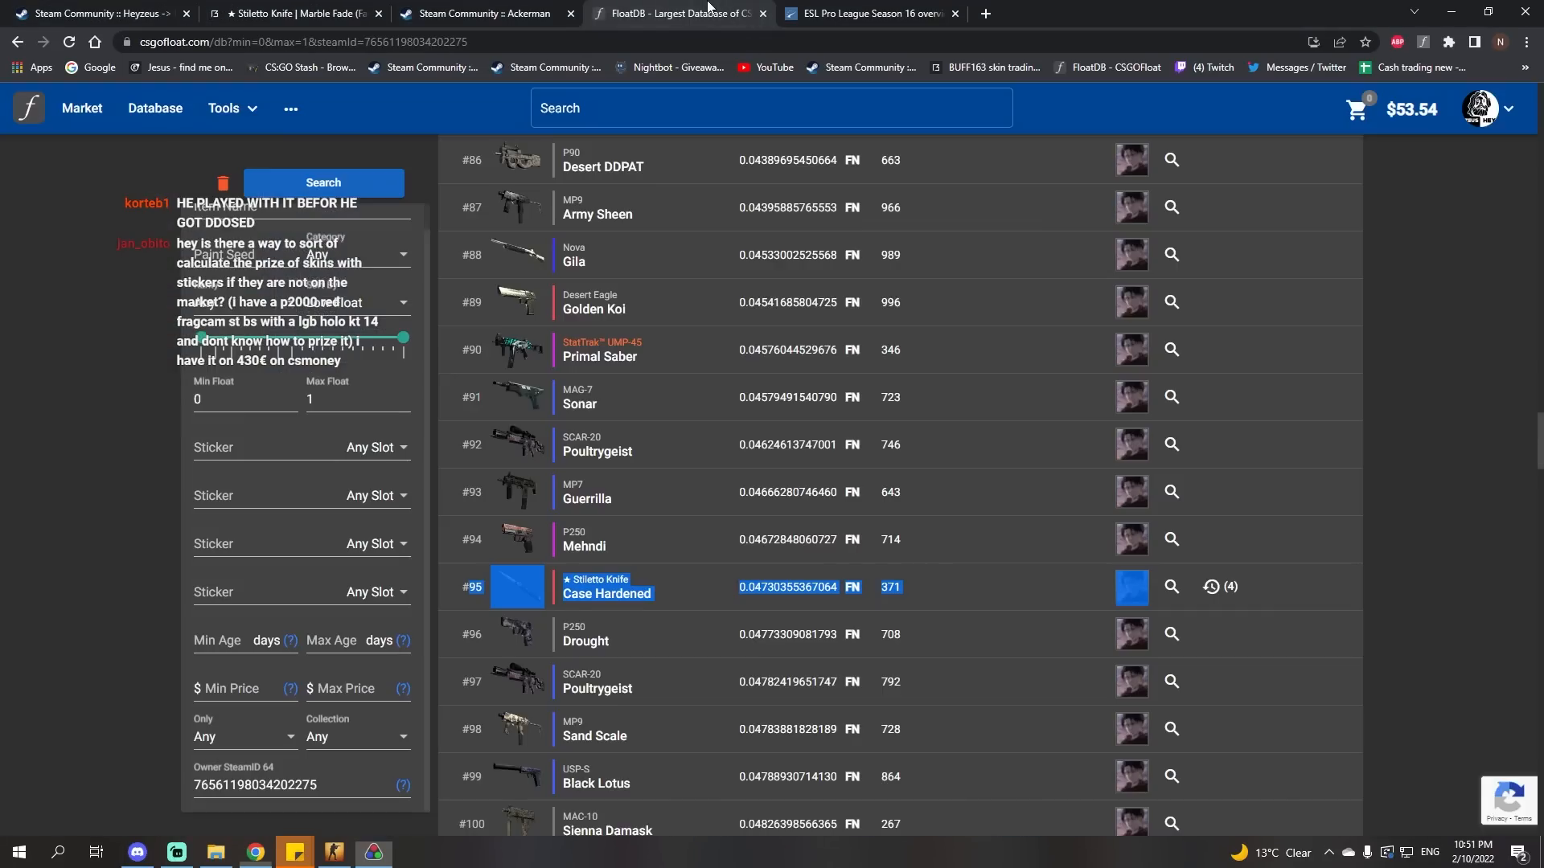
{"action": "left_click", "coordinate": [869, 13]}
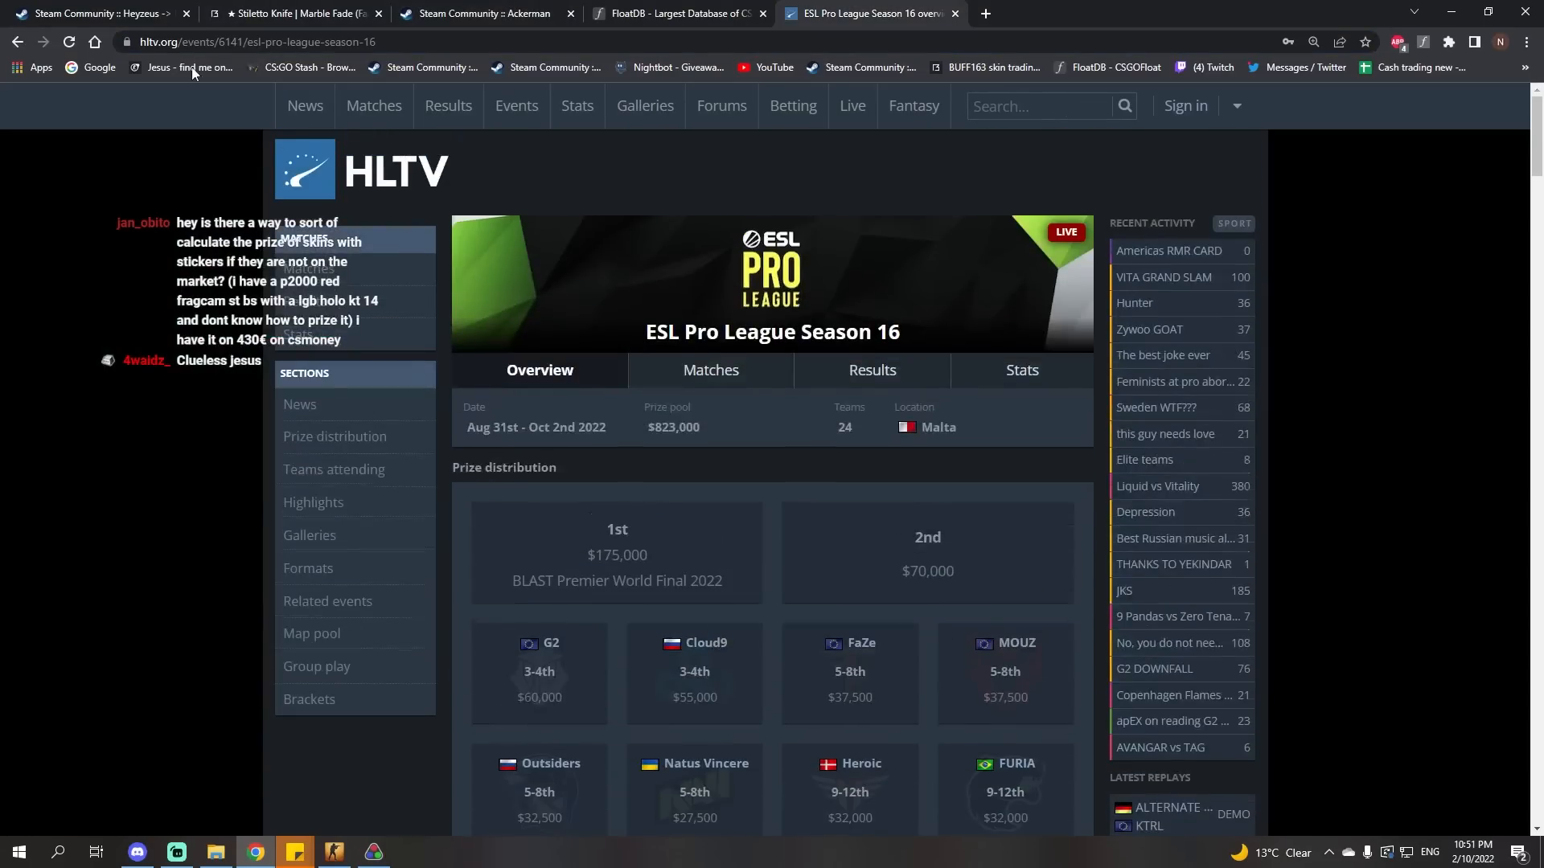
{"action": "left_click", "coordinate": [304, 169]}
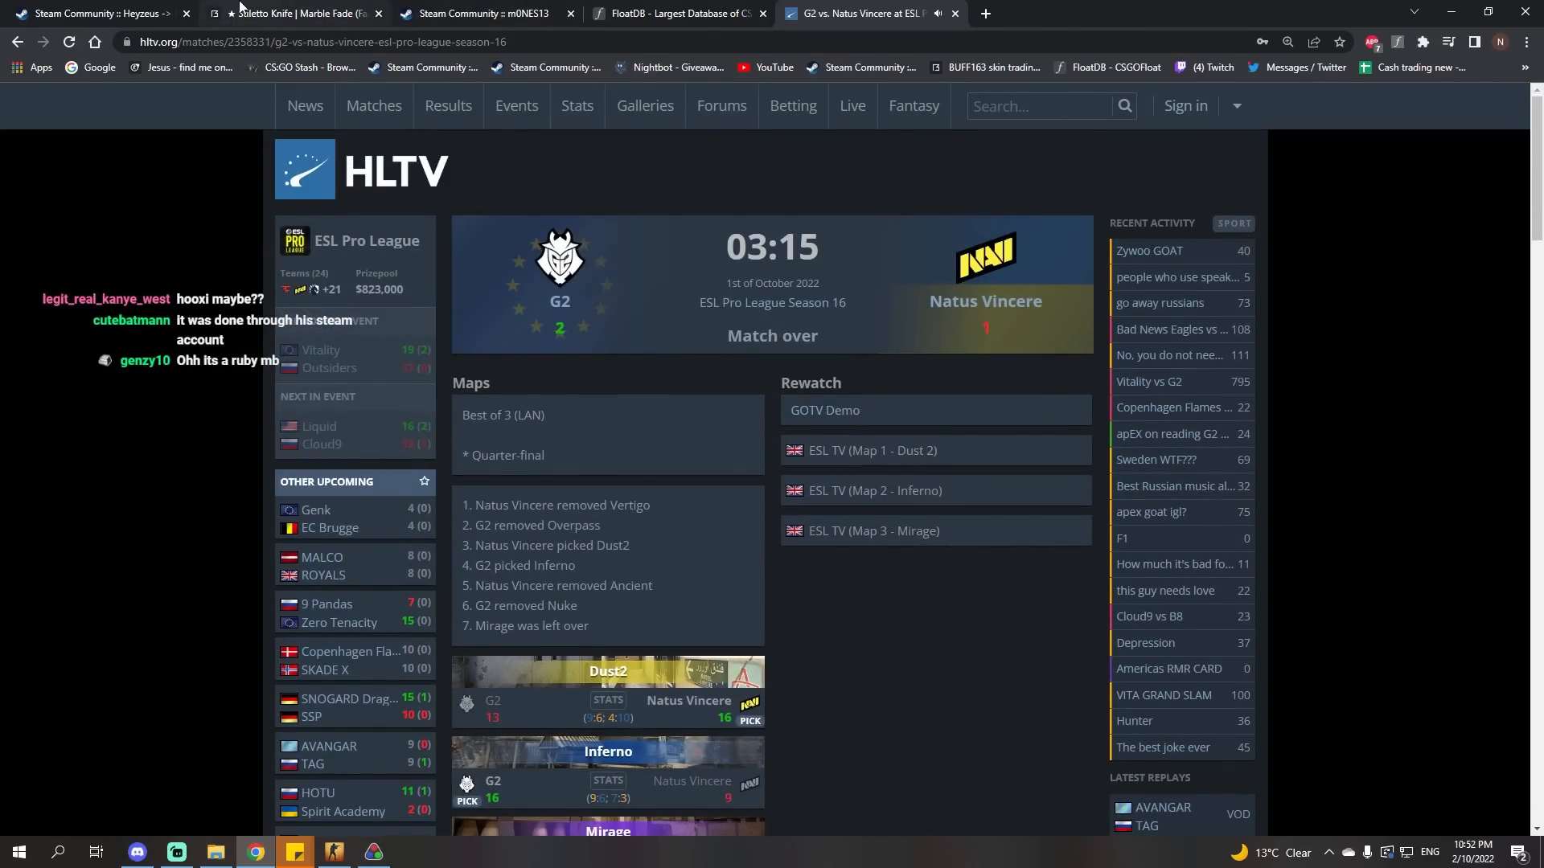
Switch to the BUFF163 Stiletto Knife Marble Fade last-month price chart
{"action": "left_click", "coordinate": [311, 13]}
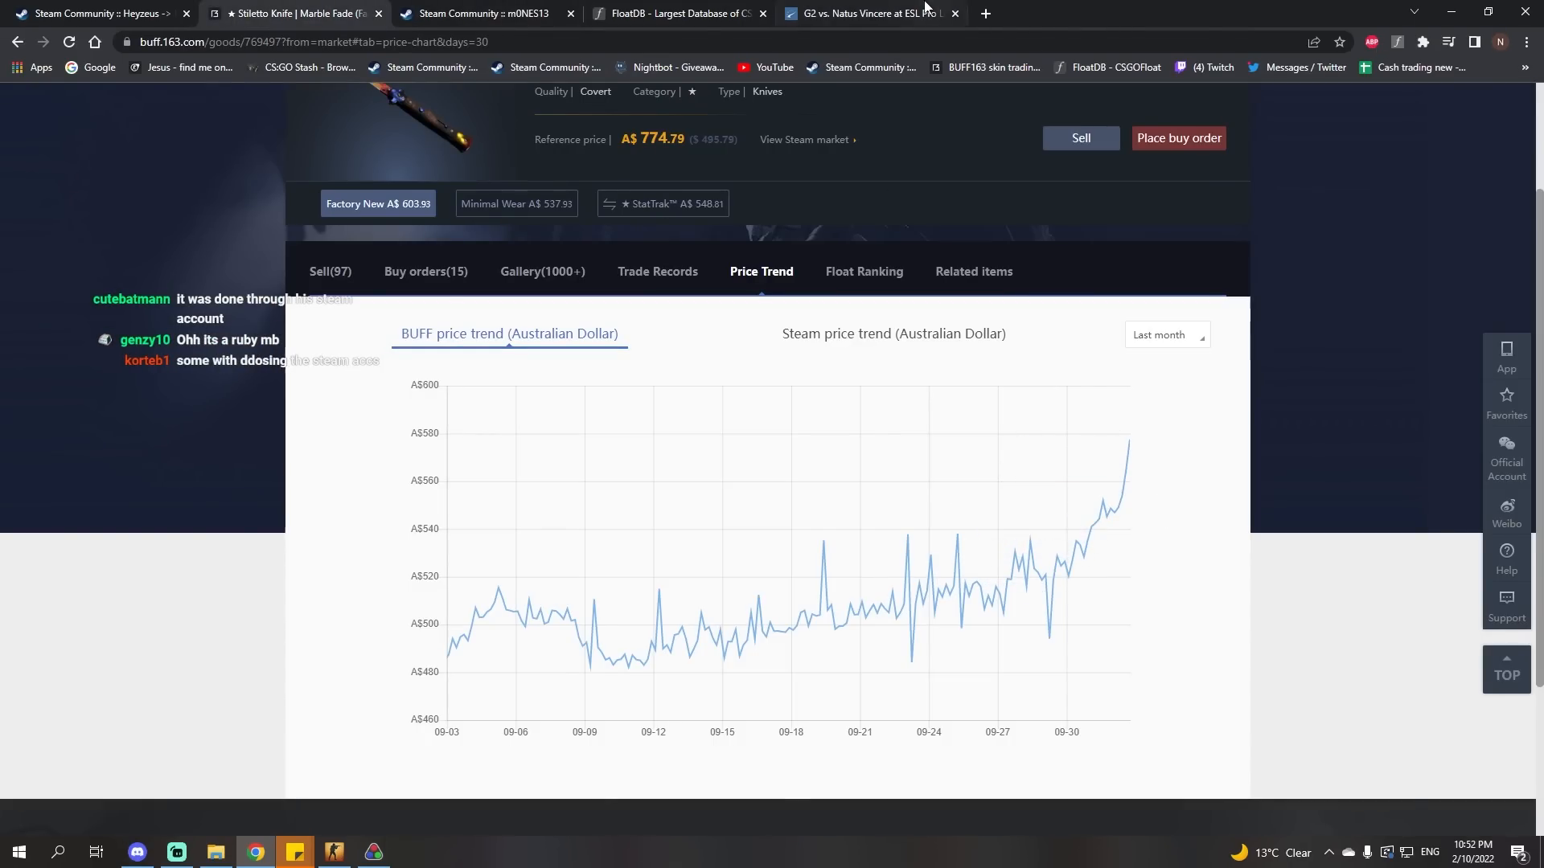
Revisit the G2 vs Natus Vincere match tab, then bring back the Marble Fade price chart
{"action": "left_click", "coordinate": [870, 14]}
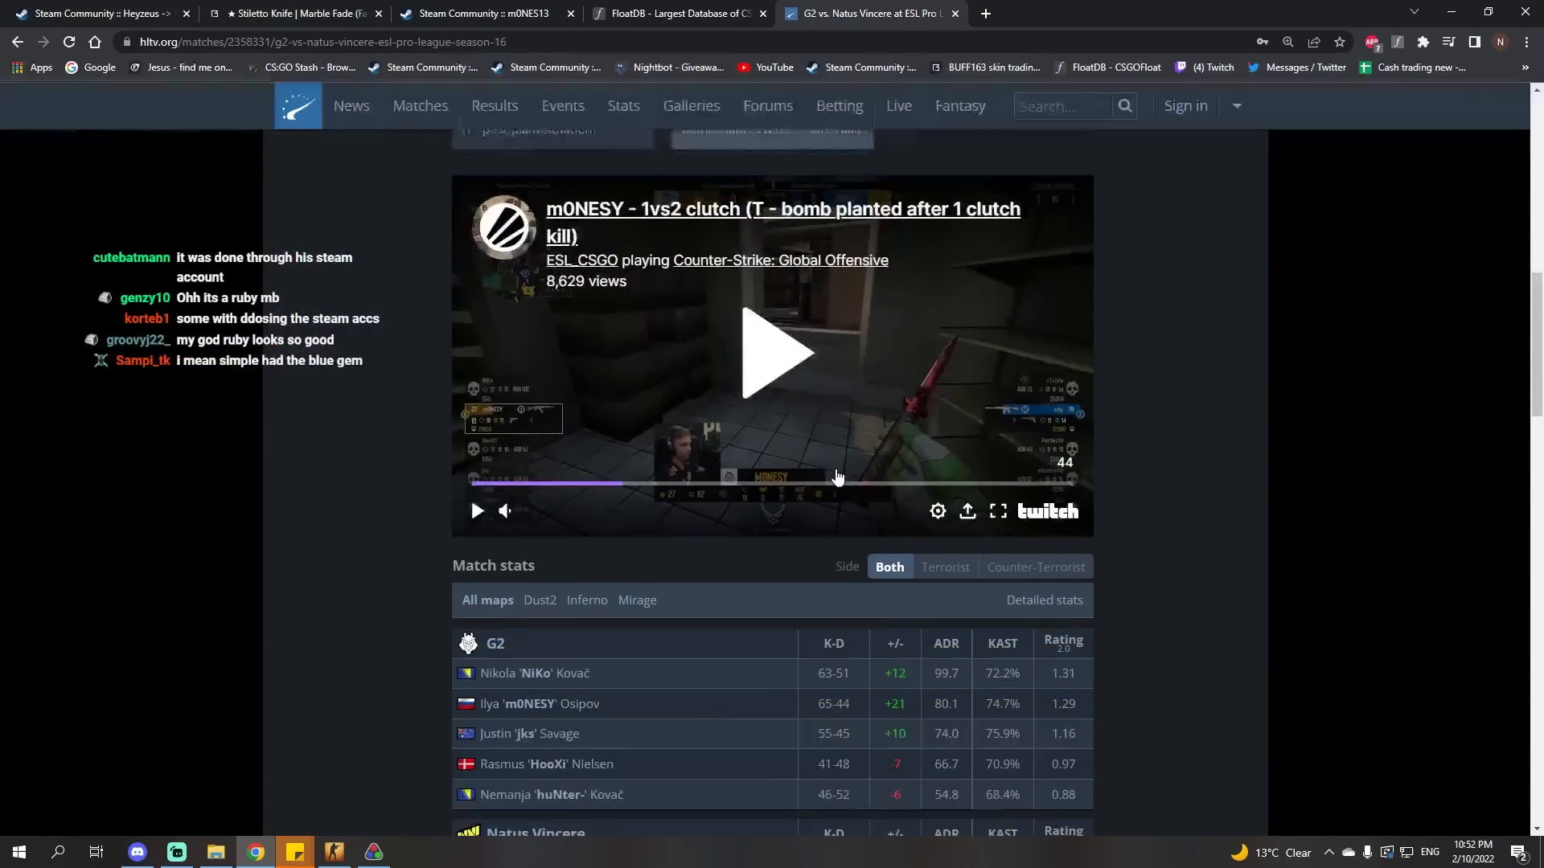
{"action": "left_click", "coordinate": [482, 14]}
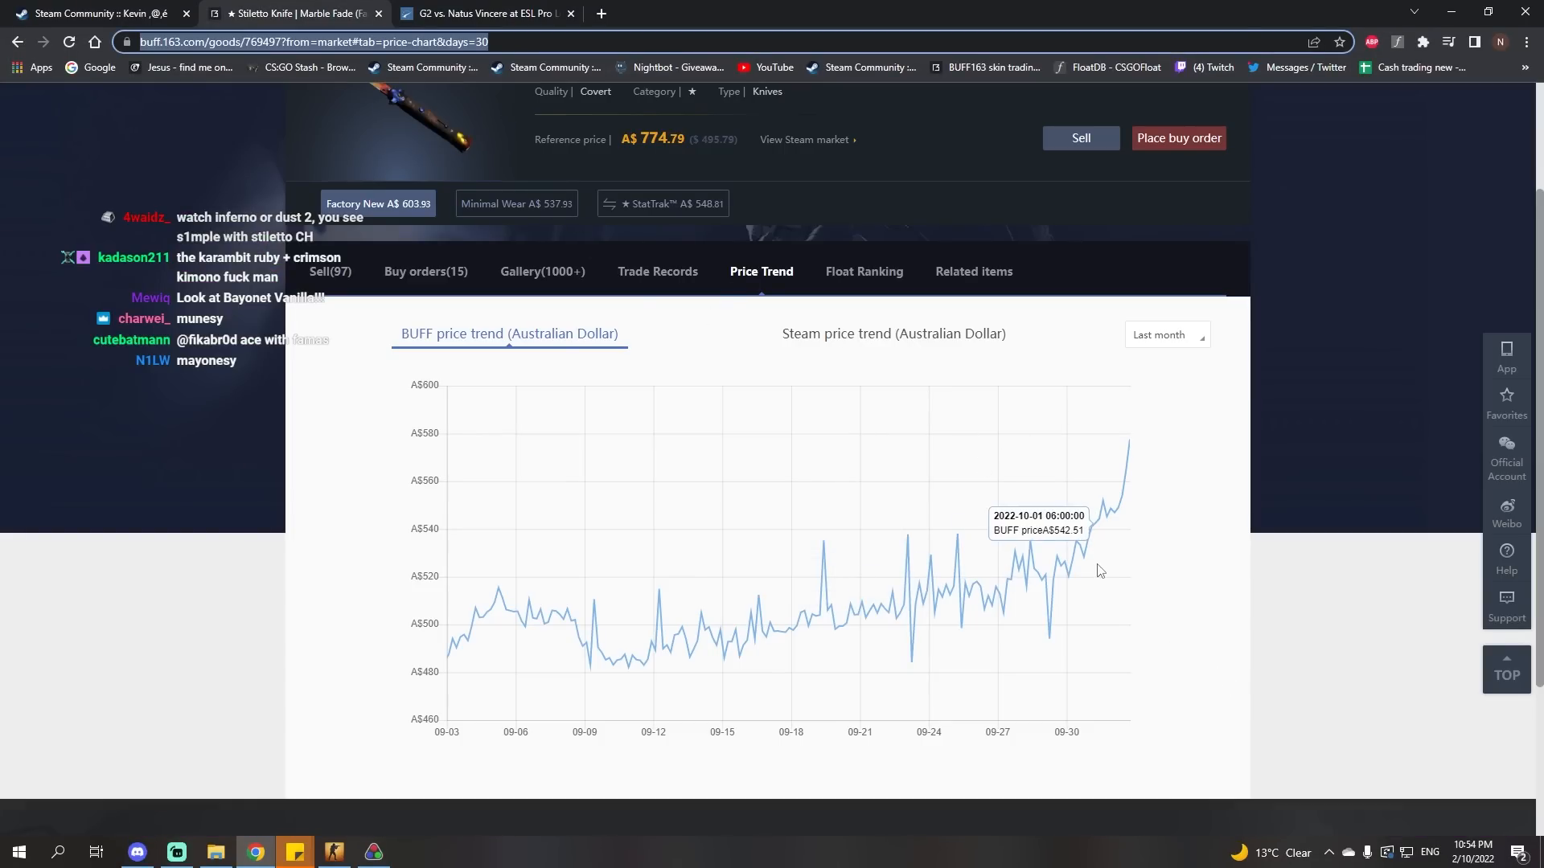
{"action": "mouse_move", "coordinate": [1048, 575]}
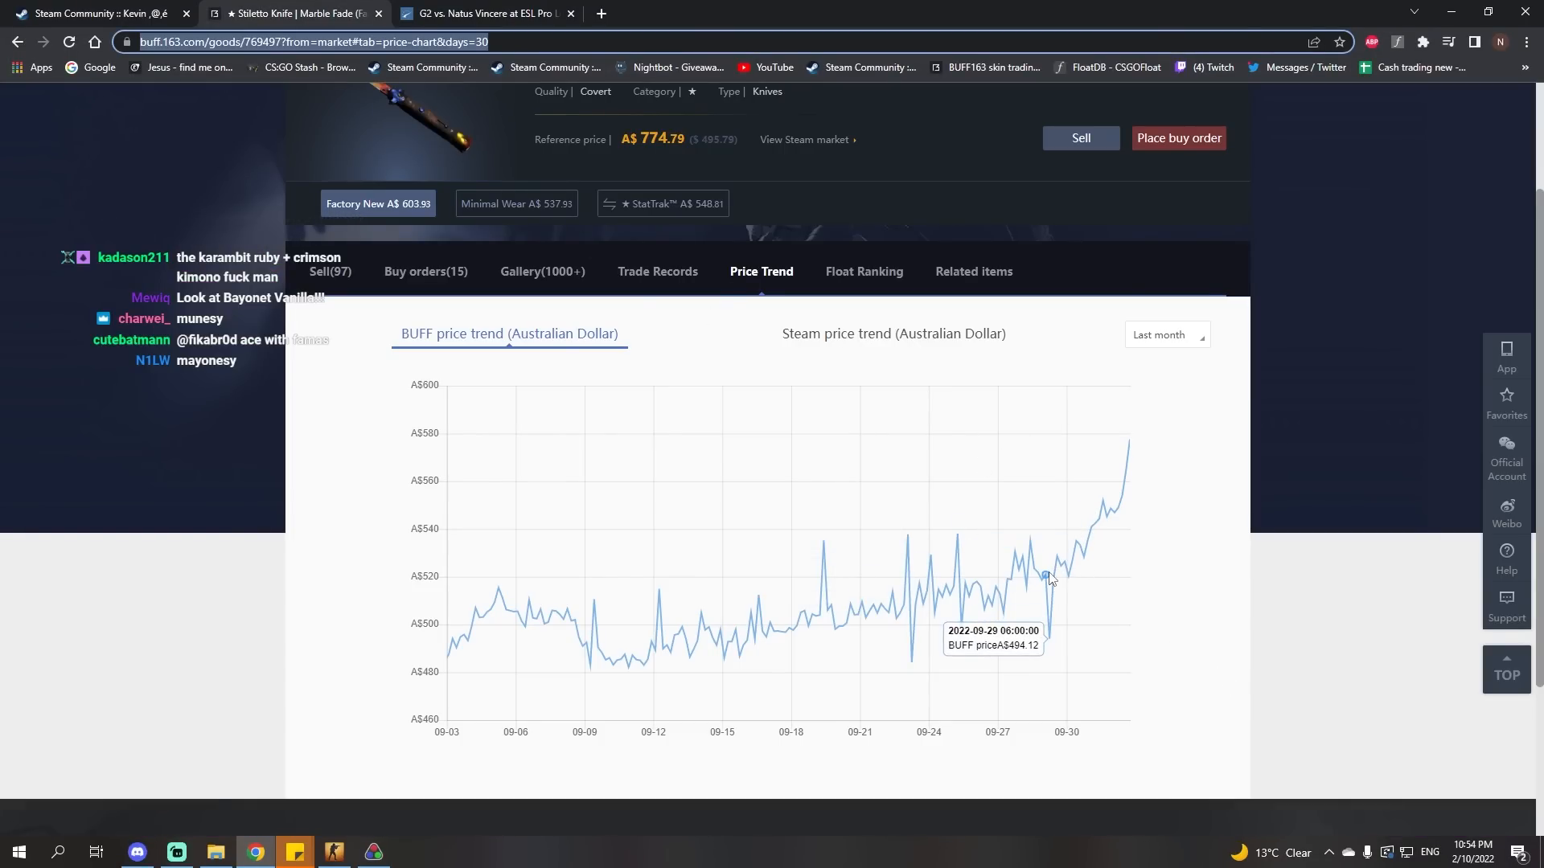
{"action": "mouse_move", "coordinate": [1081, 562]}
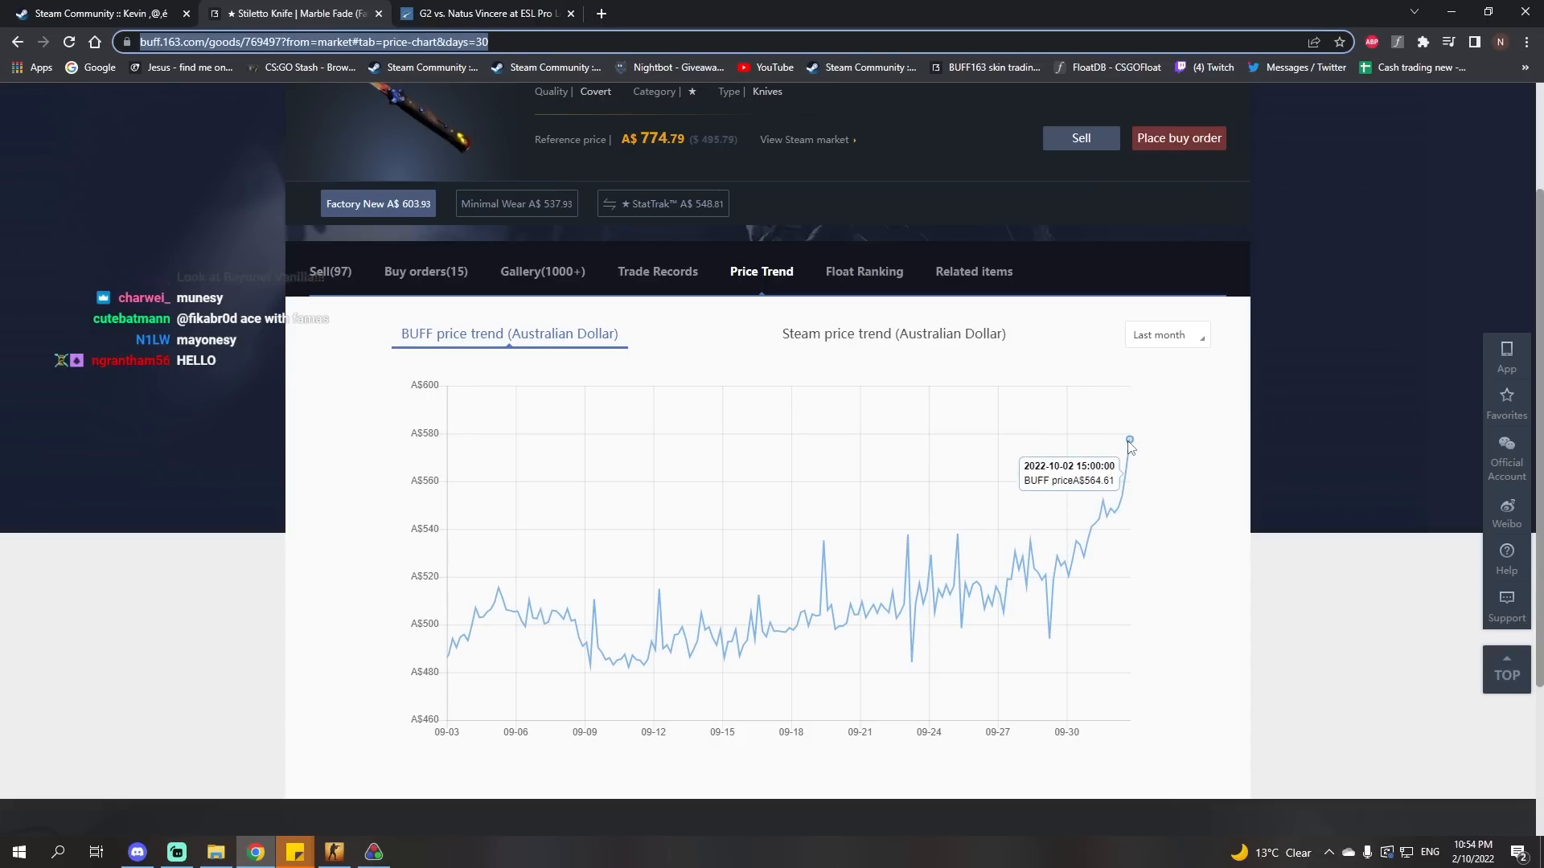
{"action": "mouse_move", "coordinate": [1059, 586]}
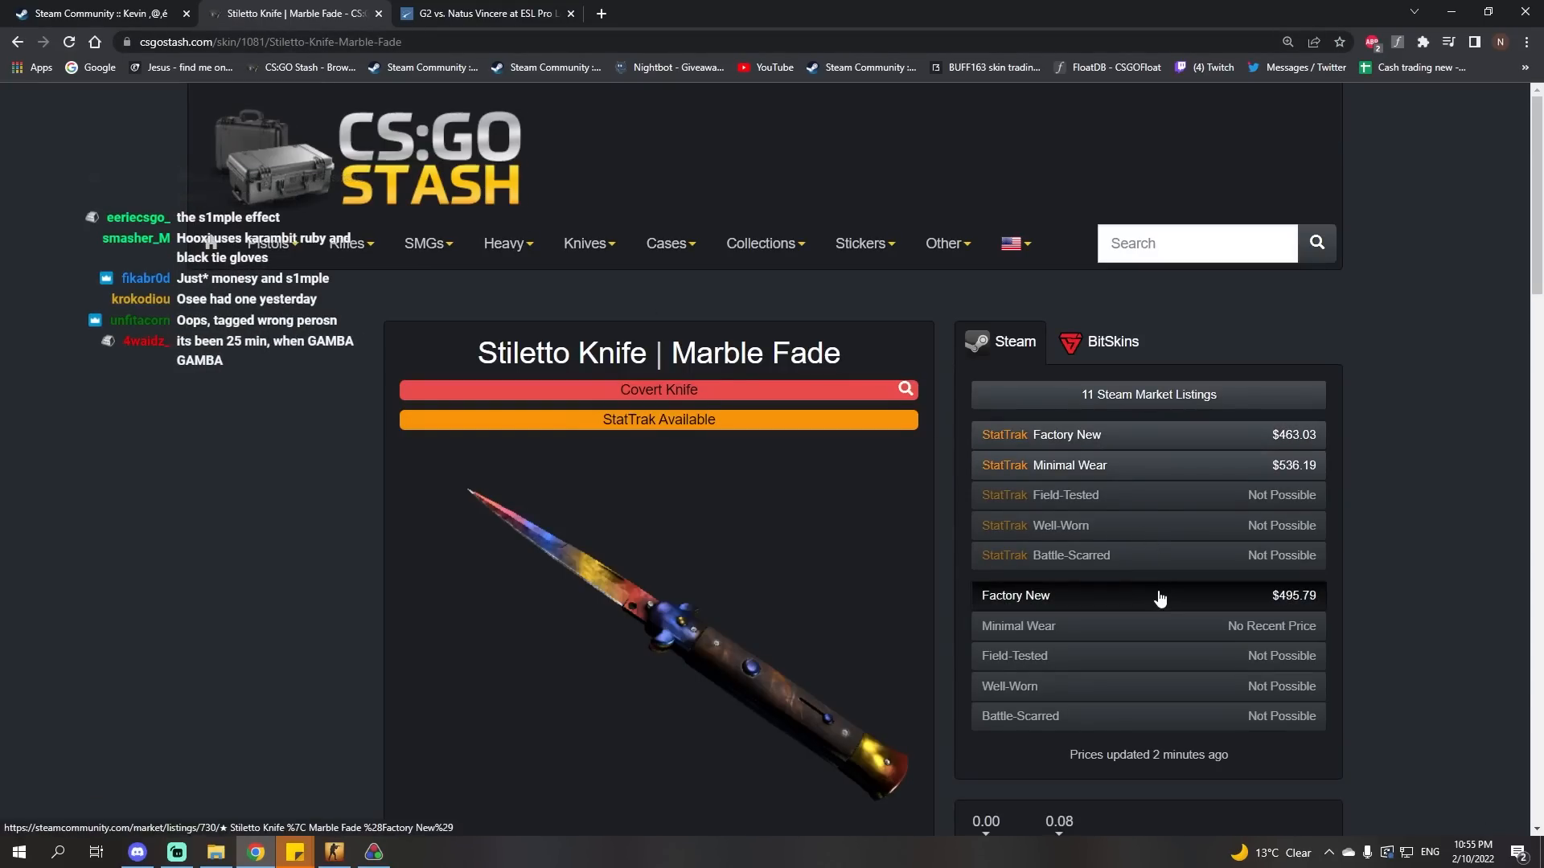
Review the Factory New Marble Fade Steam Market listings and price graph, then return to HLTV
{"action": "left_click", "coordinate": [1047, 596]}
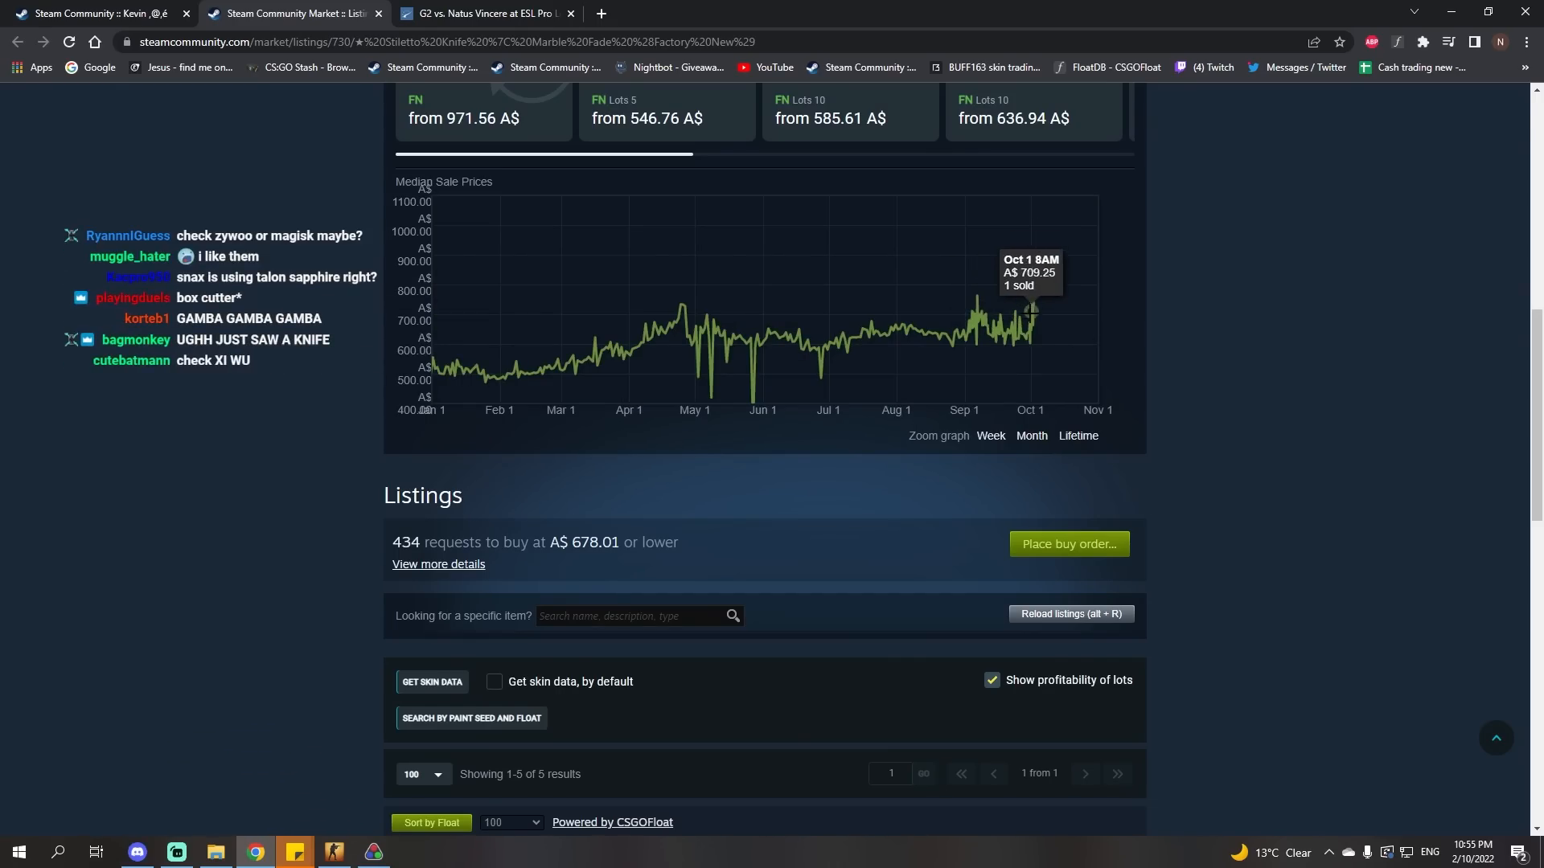
{"action": "scroll", "scroll_direction": "down", "scroll_amount": 3}
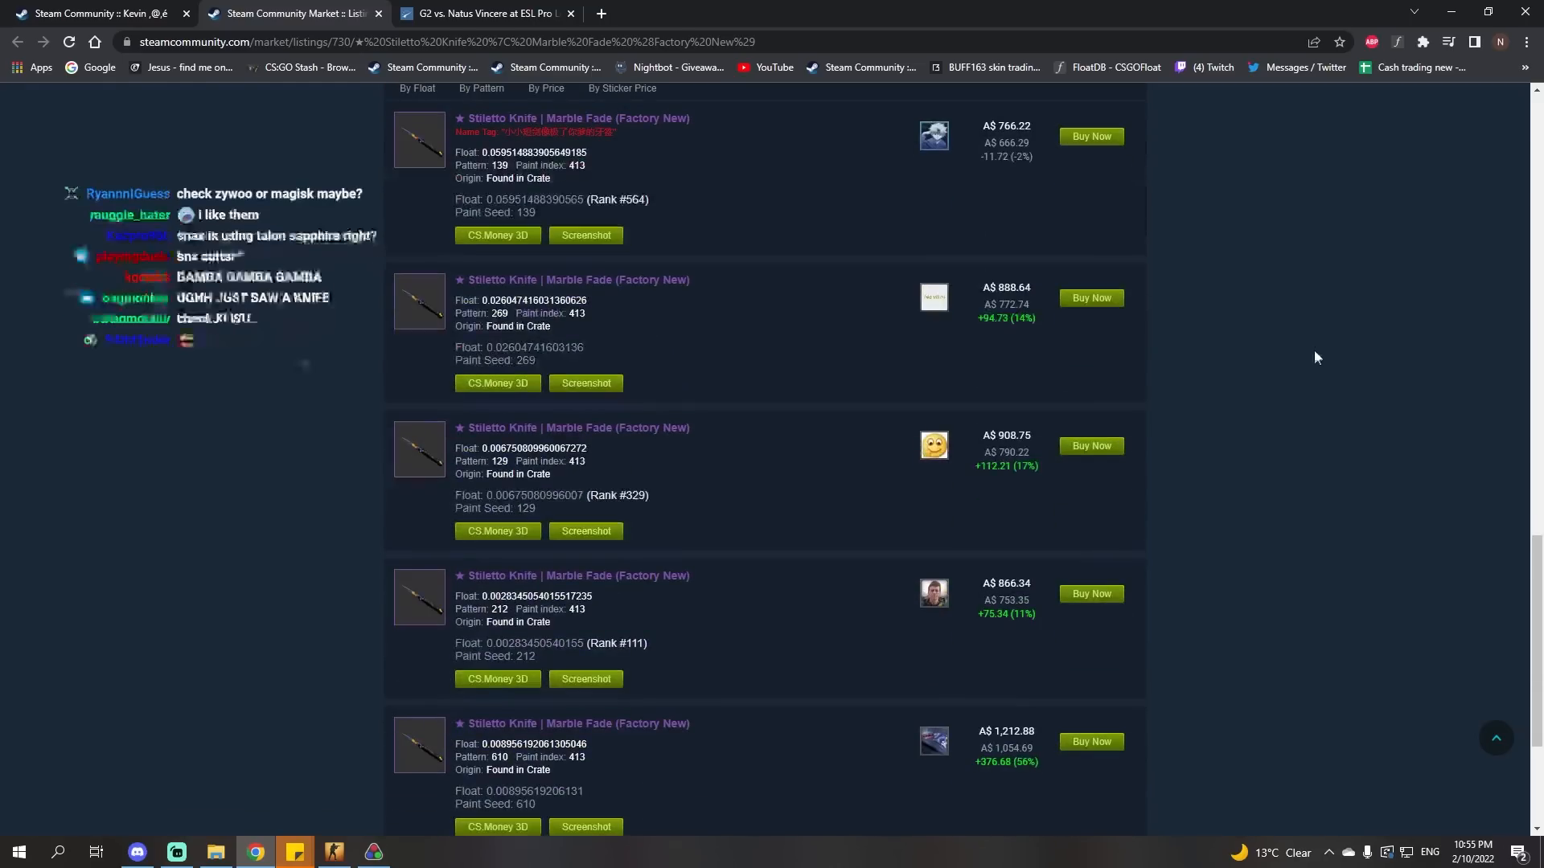
{"action": "scroll", "scroll_direction": "up", "scroll_amount": 3}
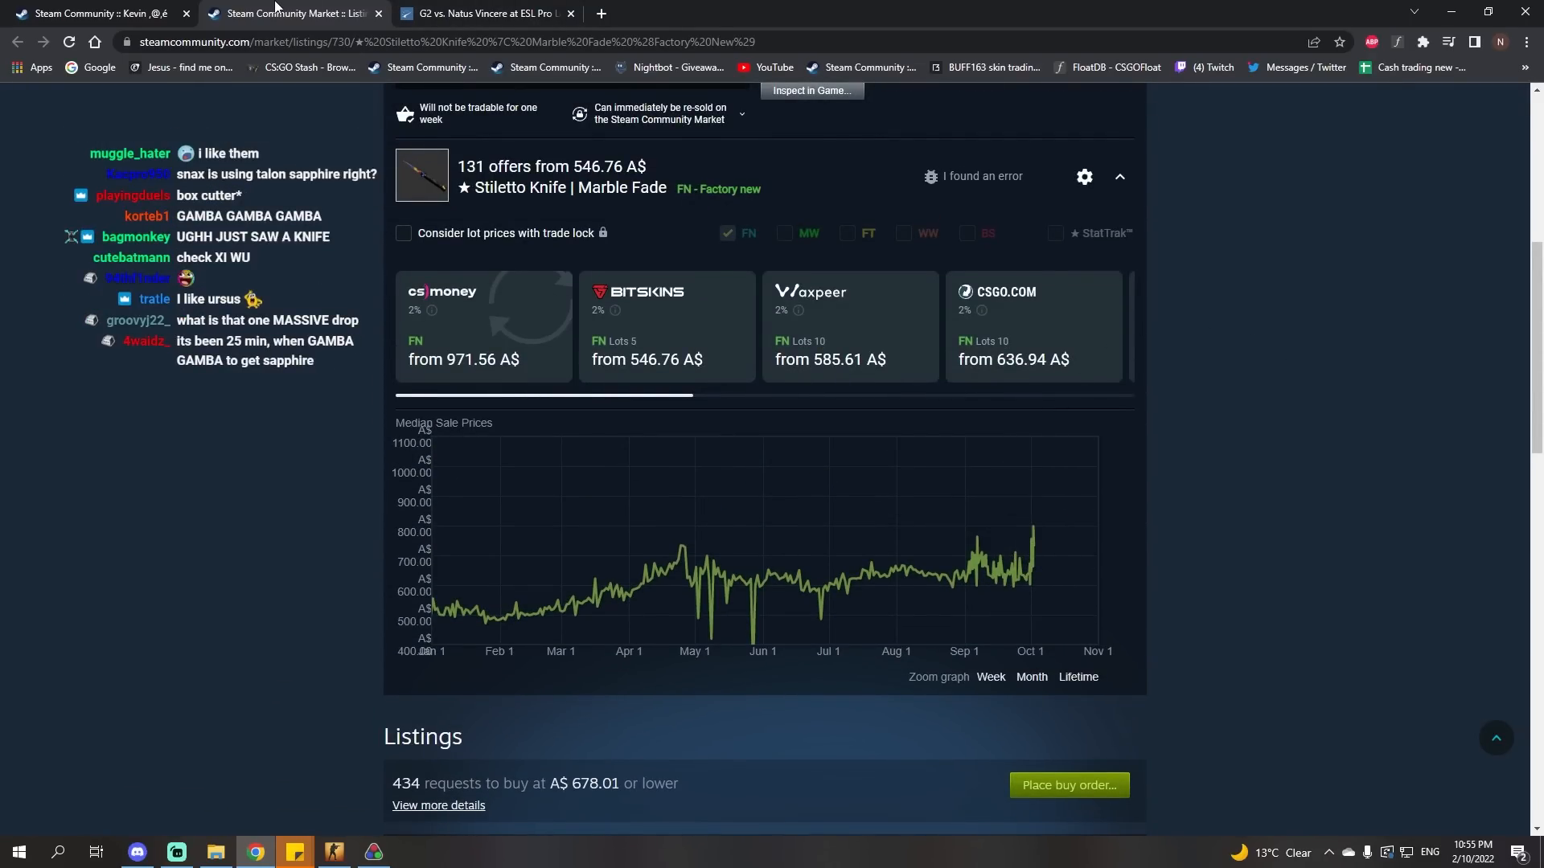
{"action": "left_click", "coordinate": [489, 14]}
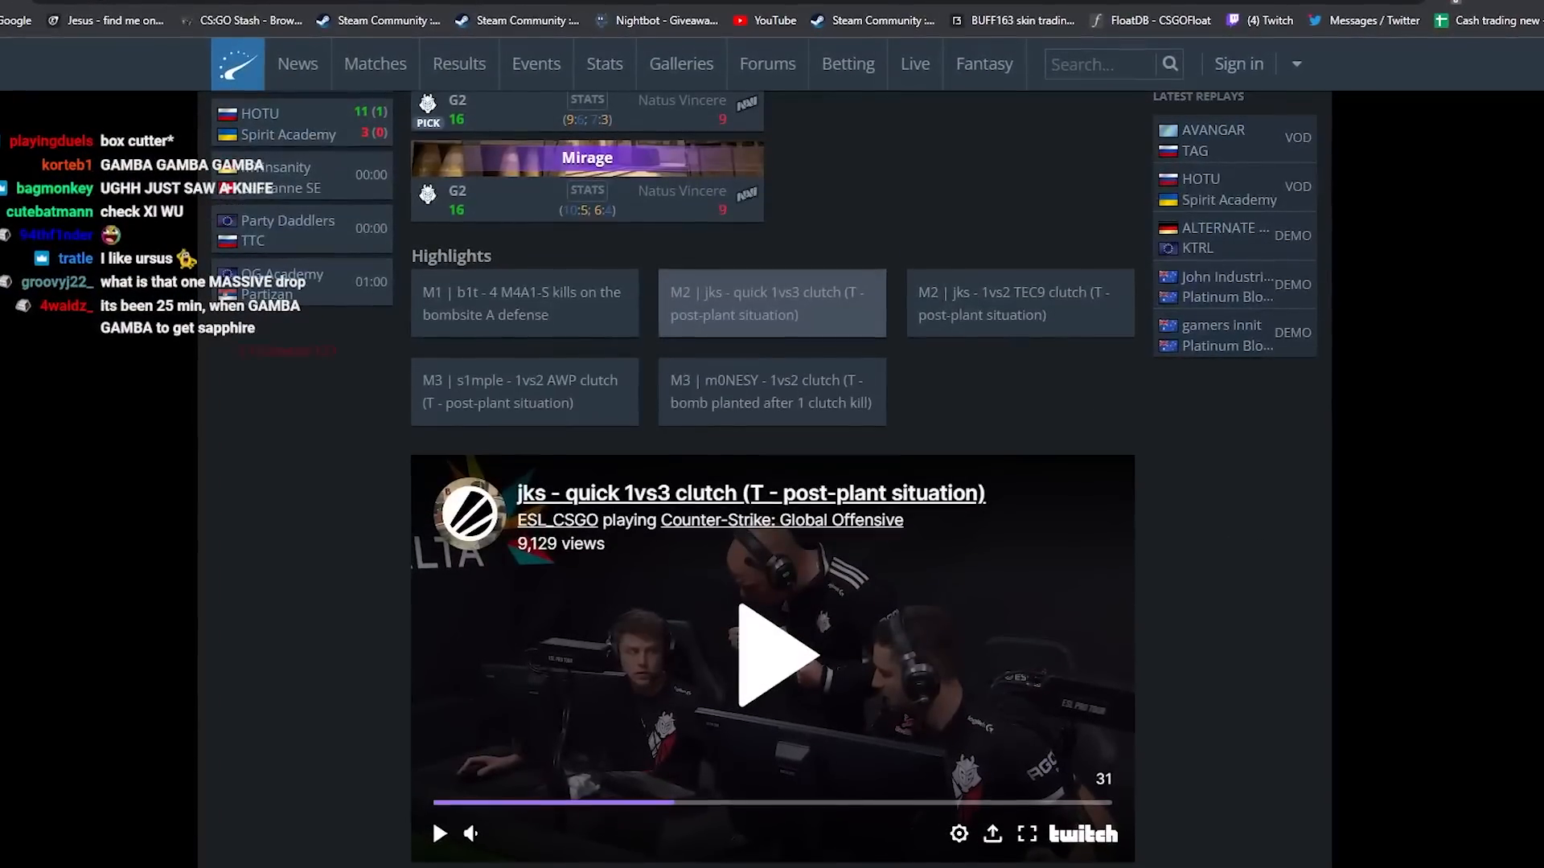